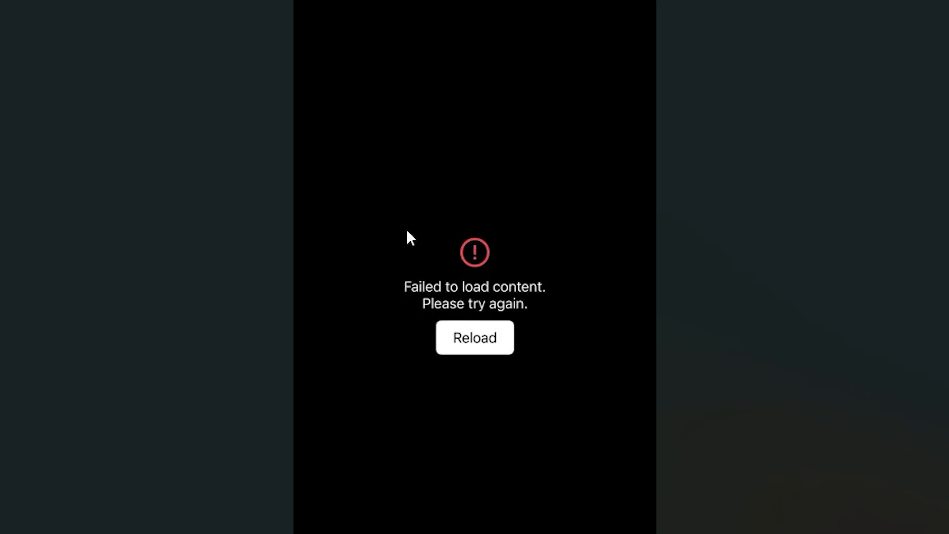
mouse_move(568, 321)
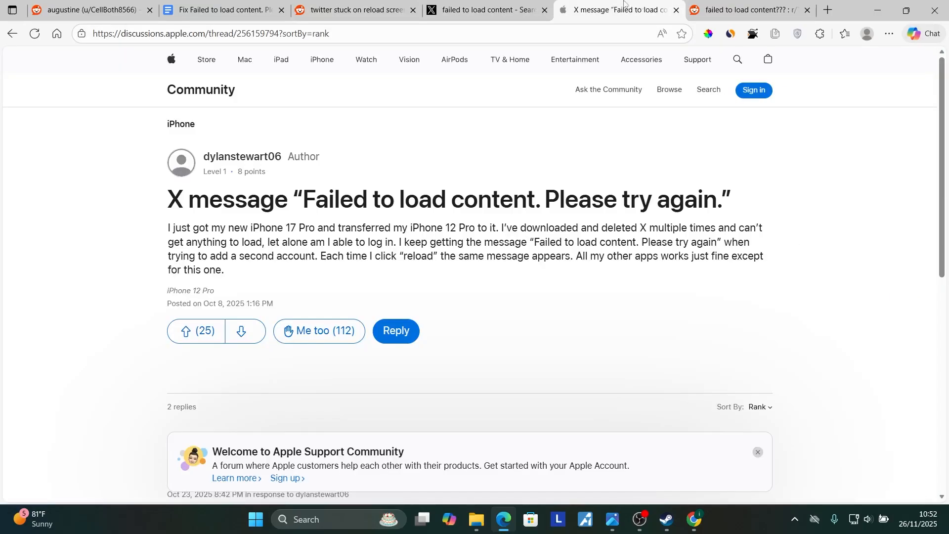
Check the Reddit error thread, then read through the 'Fix Failed to load content' article
left_click(744, 10)
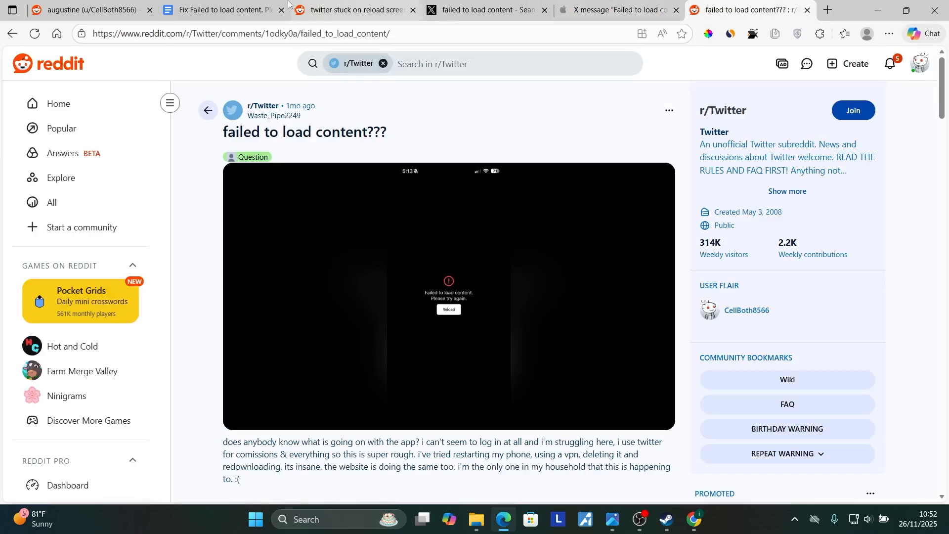
left_click(218, 10)
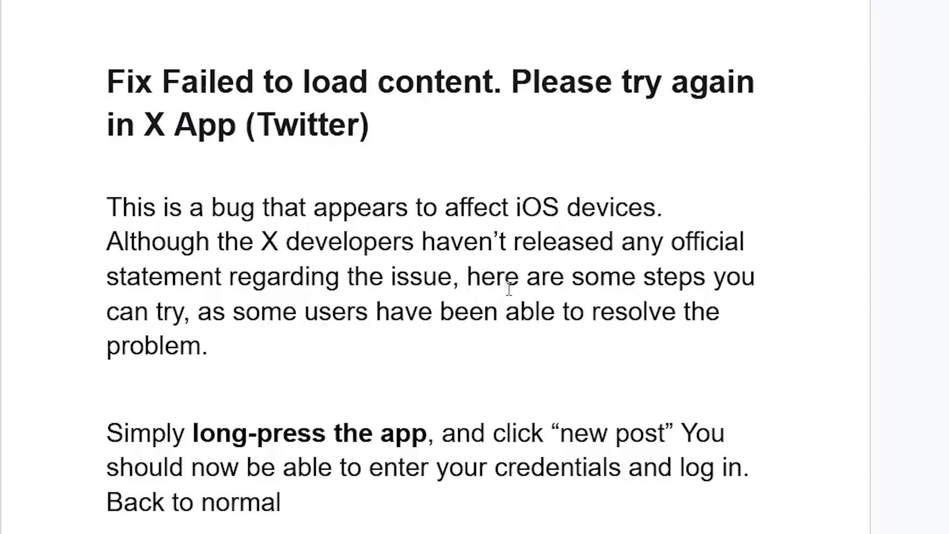
mouse_move(365, 364)
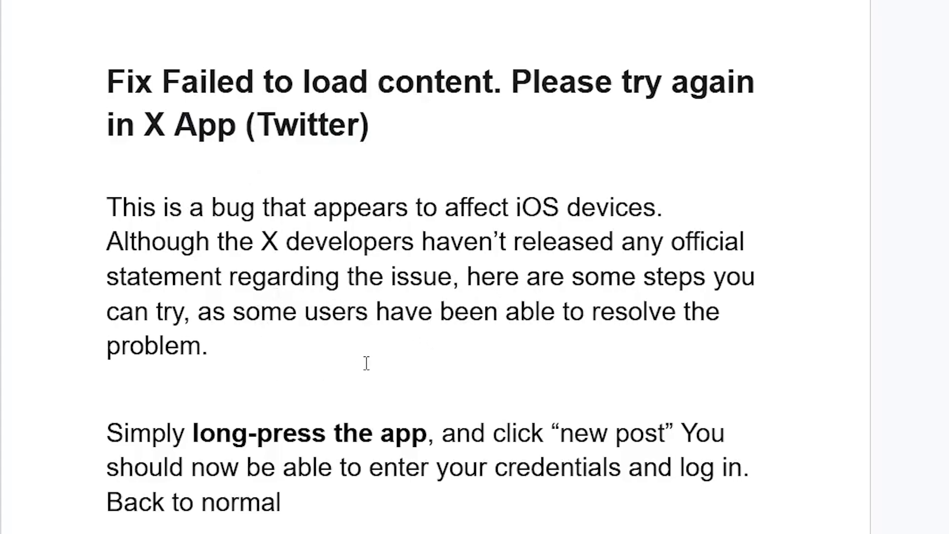
scroll("down", 3)
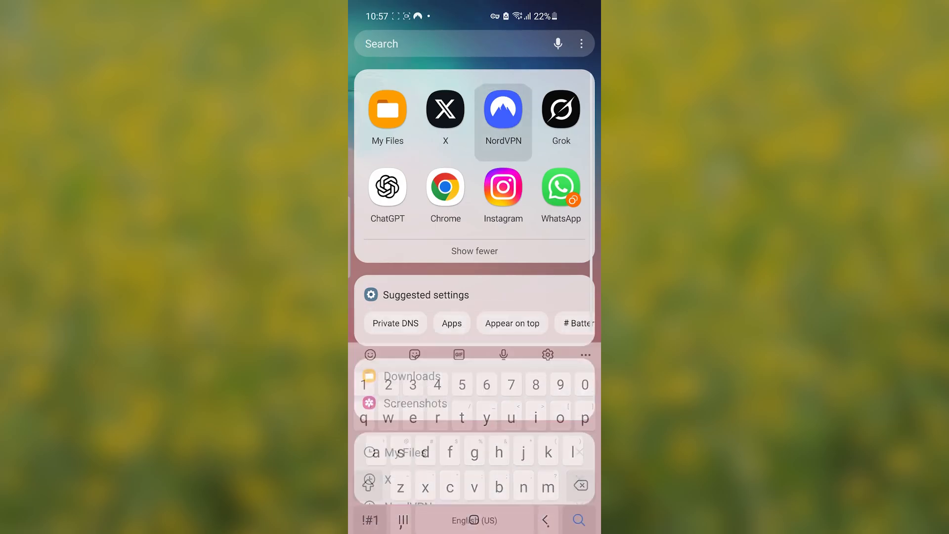
Pause NordVPN, reconnect to South Africa, then relaunch X to check its feed
left_click(503, 110)
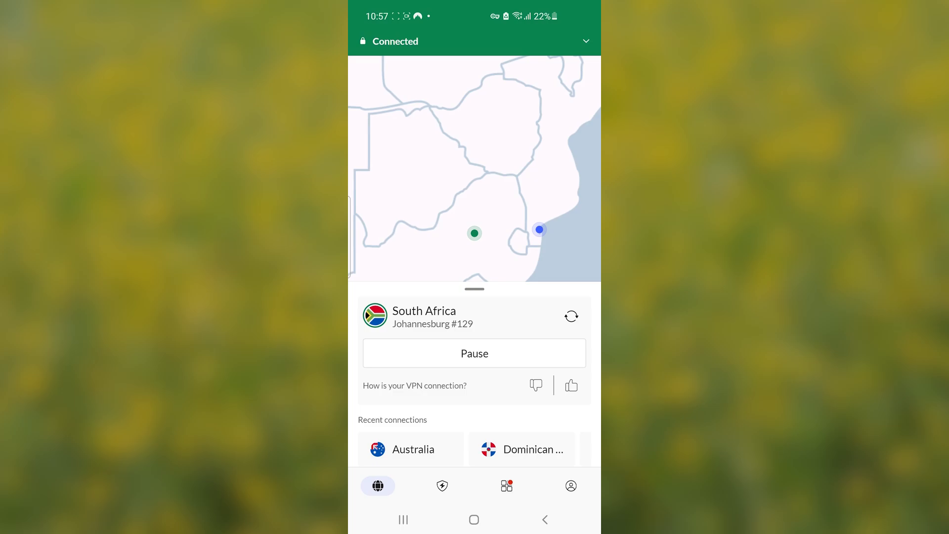
left_click(474, 353)
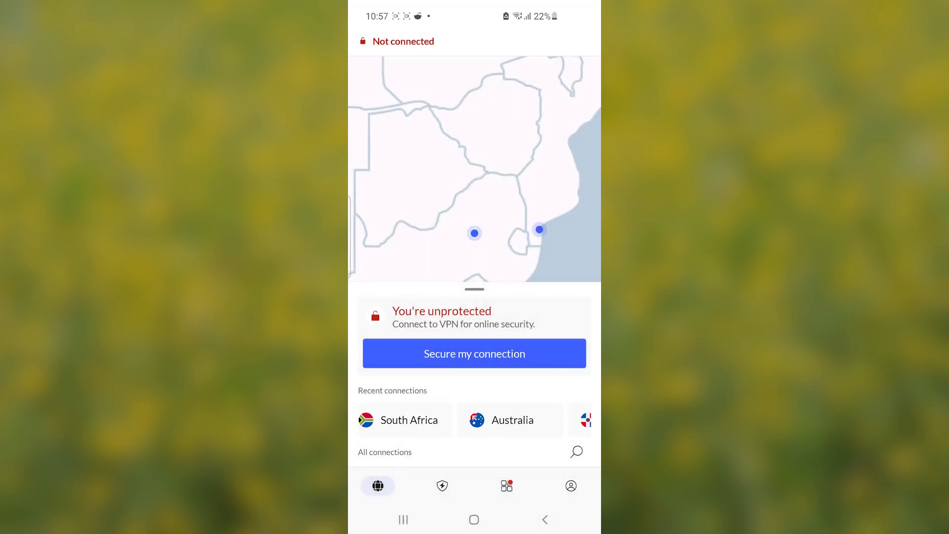
left_click(474, 353)
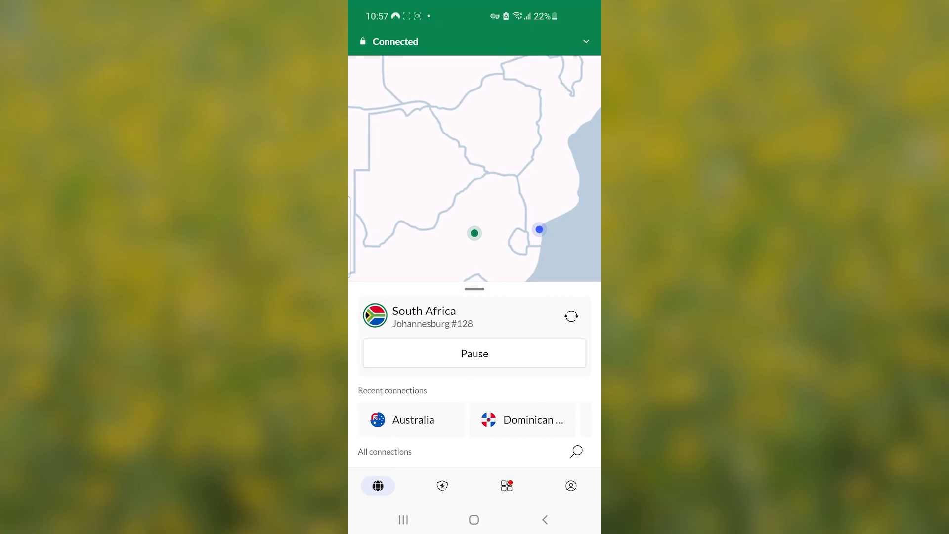
left_click(474, 519)
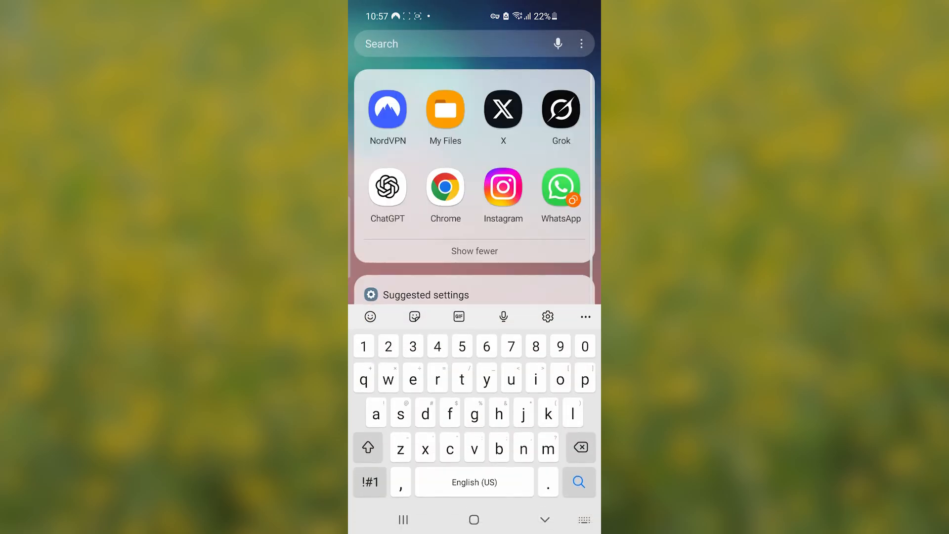
left_click(502, 108)
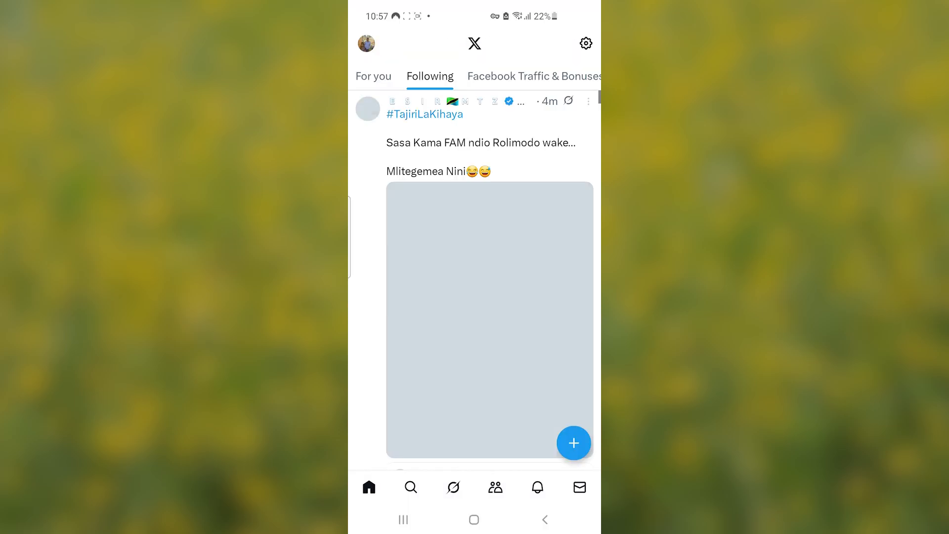